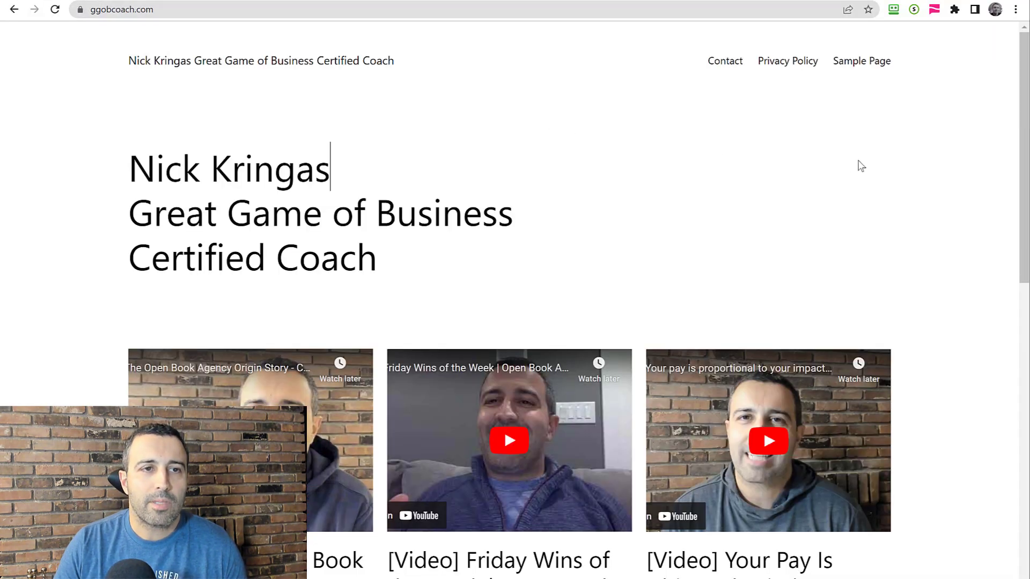
Scroll the 'Your Pay Is Ultimately Tied to Revenue or Profit' post to its embedded video, categories and tags.
{"action": "scroll", "scroll_direction": "down", "scroll_amount": 3}
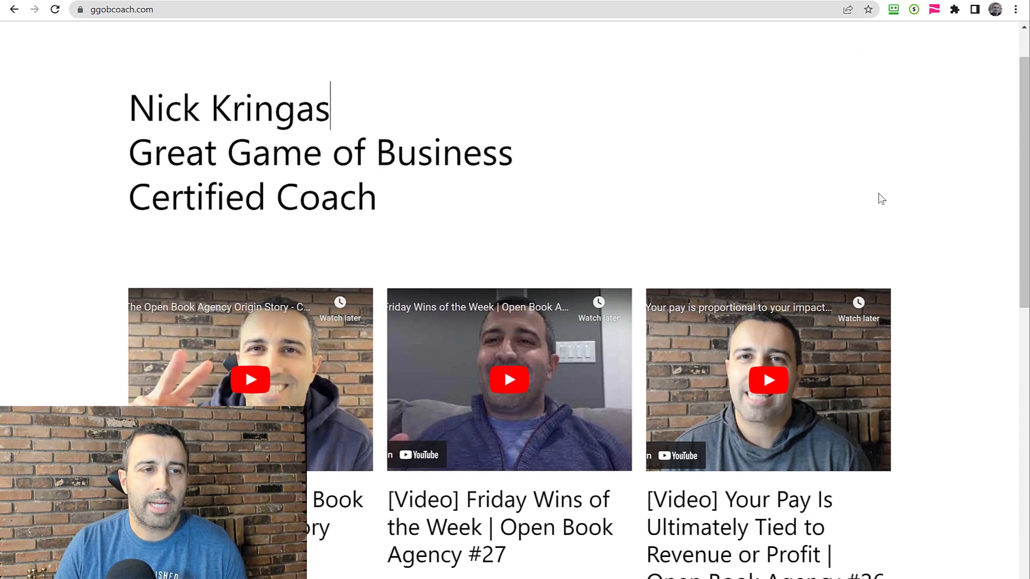
{"action": "scroll", "scroll_direction": "down", "scroll_amount": 3}
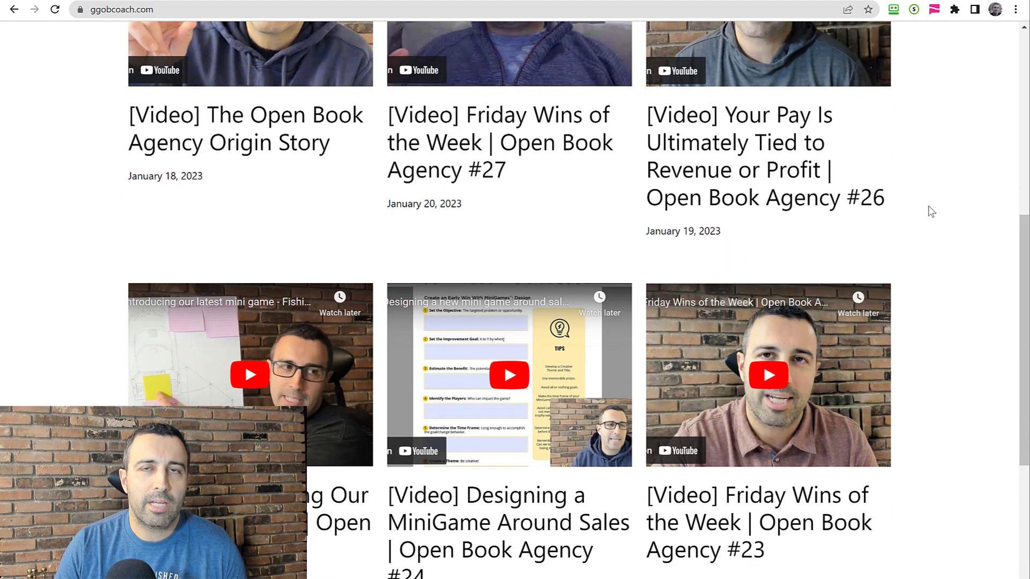
{"action": "scroll", "scroll_direction": "down", "scroll_amount": 3}
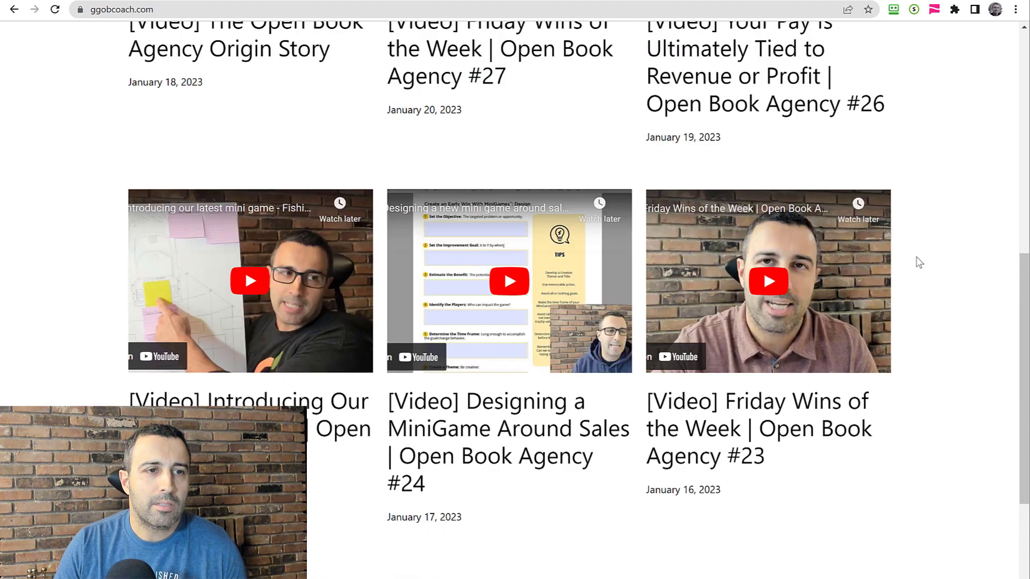
{"action": "scroll", "scroll_direction": "up", "scroll_amount": 3}
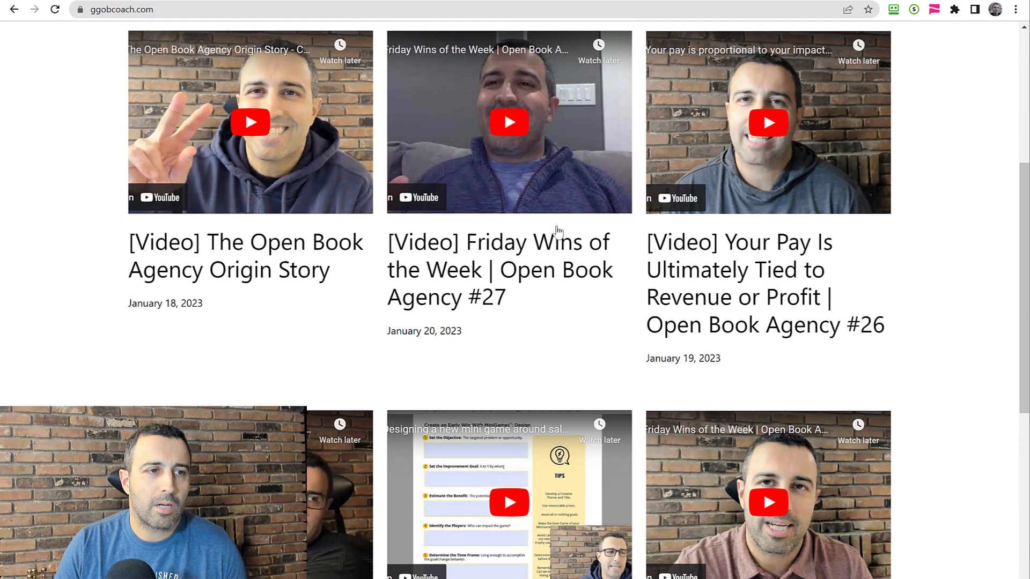
{"action": "scroll", "scroll_direction": "up", "scroll_amount": 3}
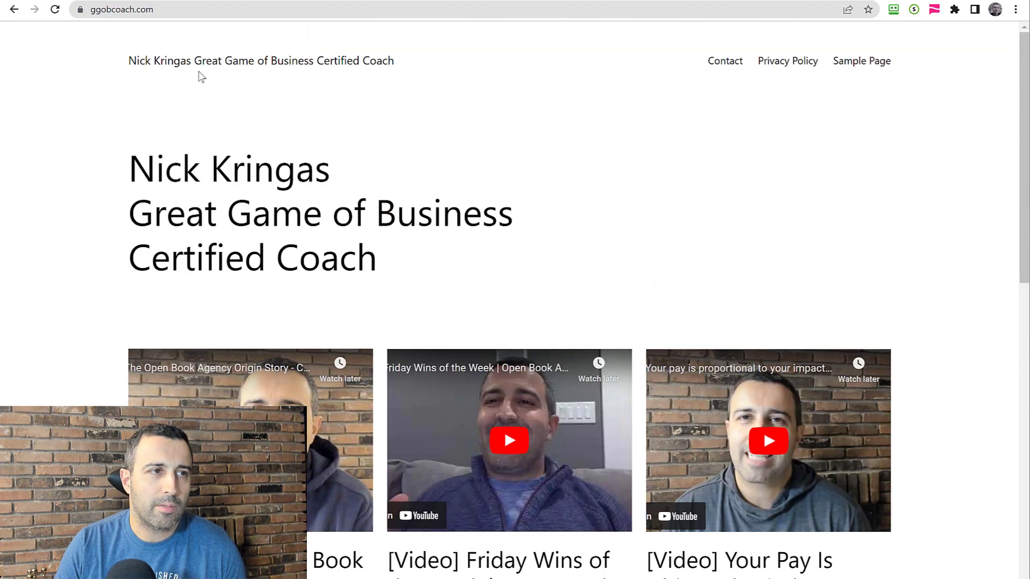
{"action": "scroll", "scroll_direction": "down", "scroll_amount": 3}
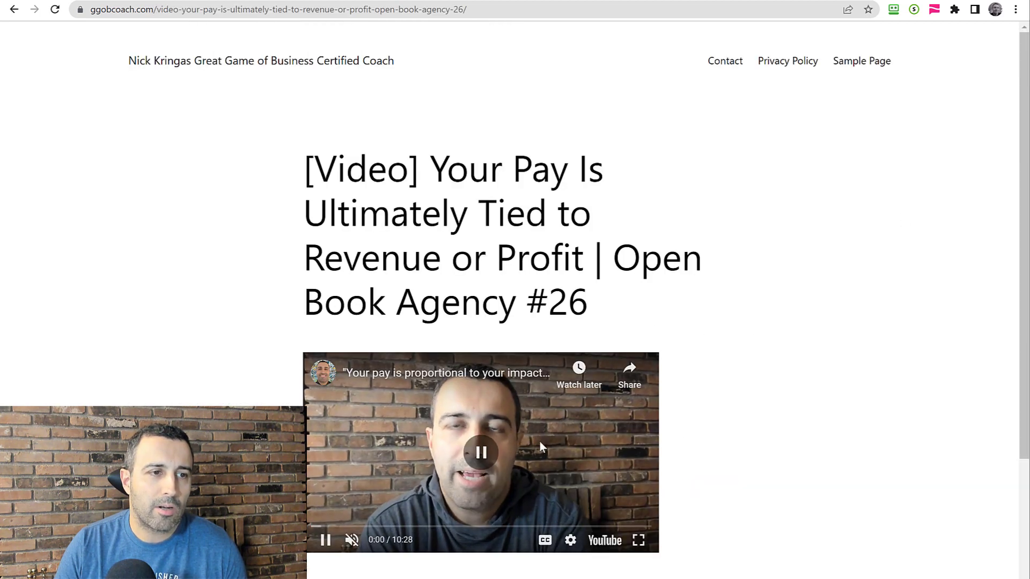
{"action": "scroll", "scroll_direction": "down", "scroll_amount": 3}
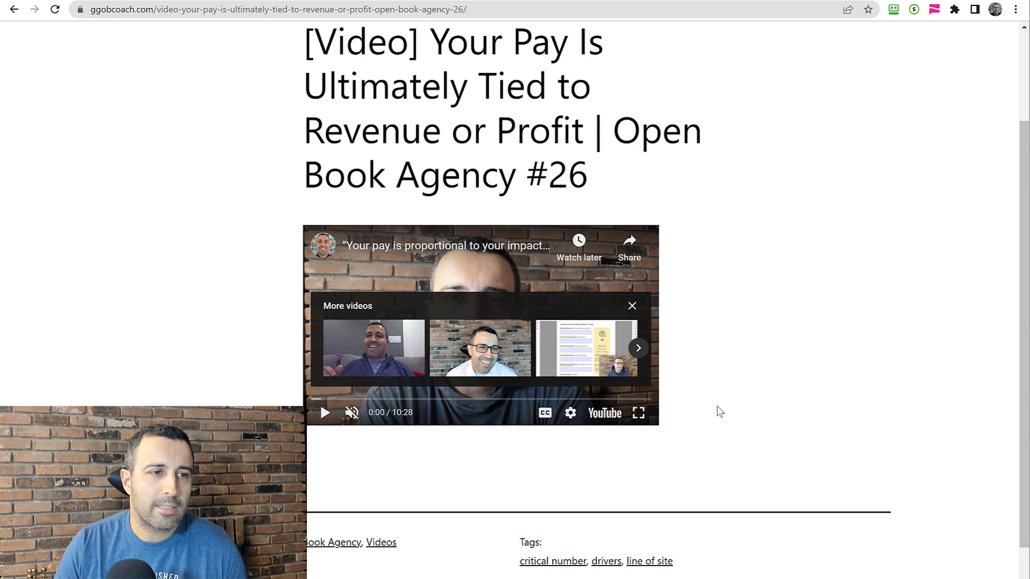
{"action": "mouse_move", "coordinate": [722, 457]}
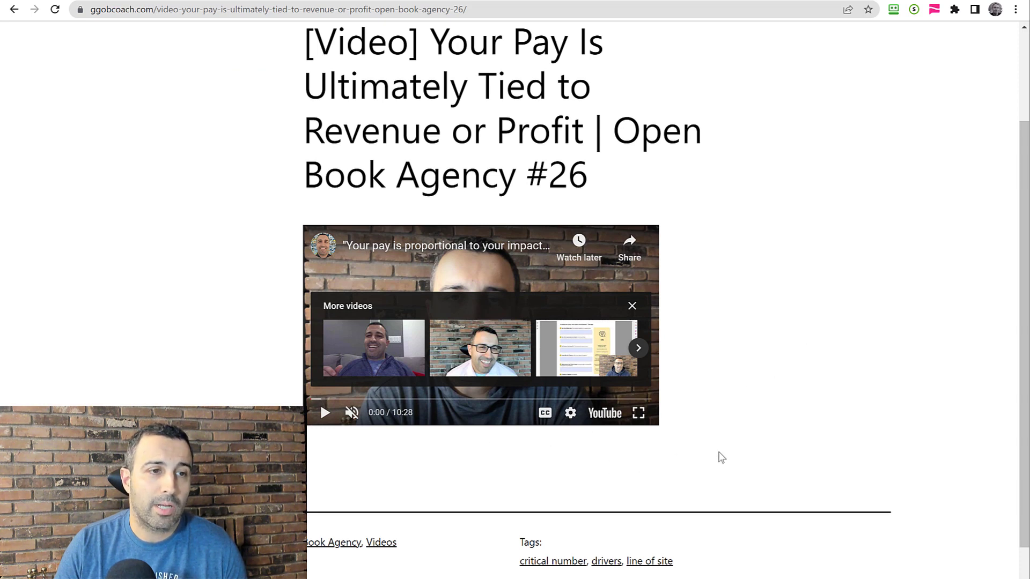
{"action": "mouse_move", "coordinate": [417, 435]}
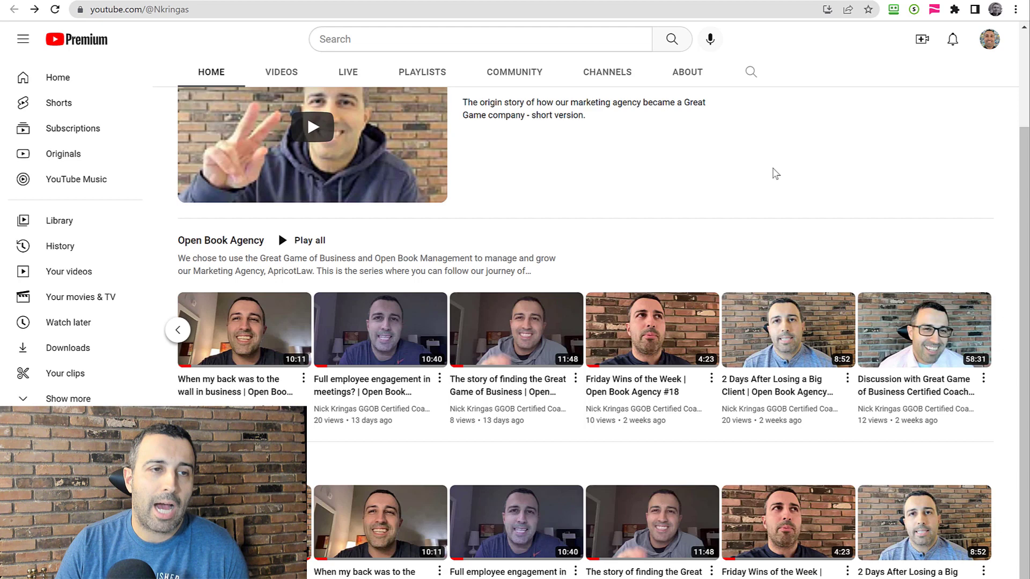
{"action": "mouse_move", "coordinate": [786, 186]}
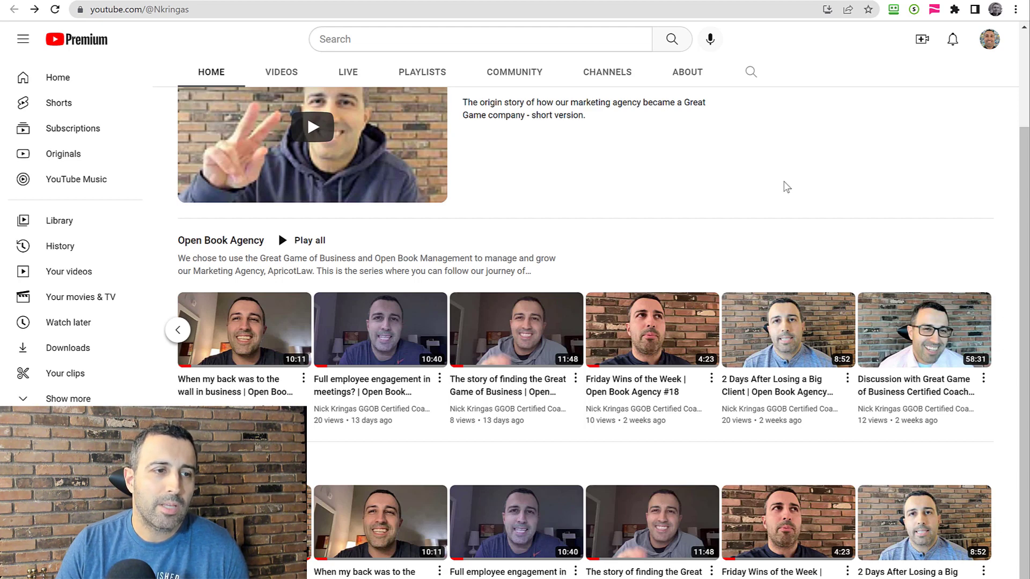
{"action": "mouse_move", "coordinate": [680, 161]}
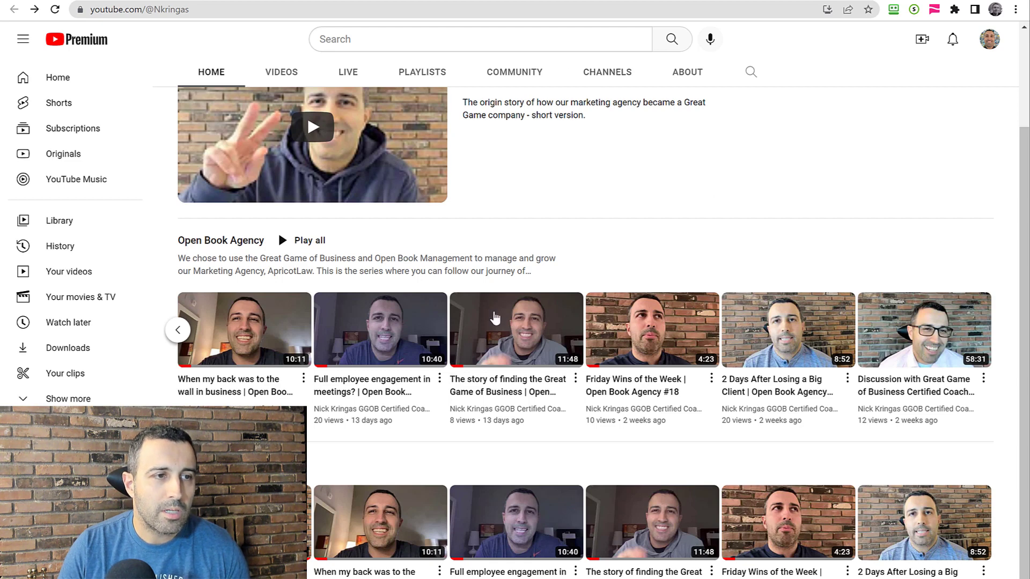
{"action": "mouse_move", "coordinate": [235, 246]}
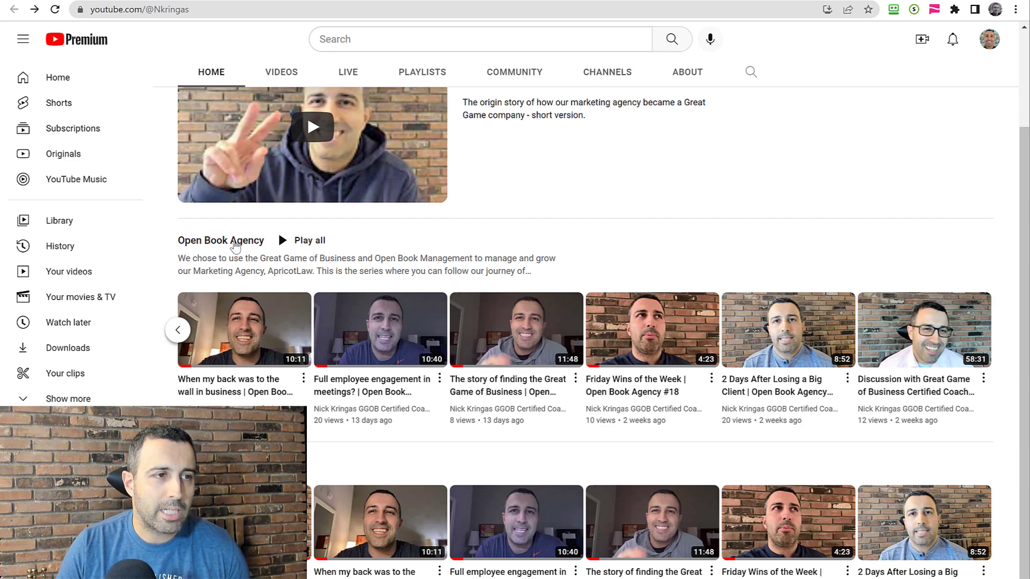
Open the 28-video Open Book Agency playlist and scroll its episodes down to #1.
{"action": "left_click", "coordinate": [221, 240]}
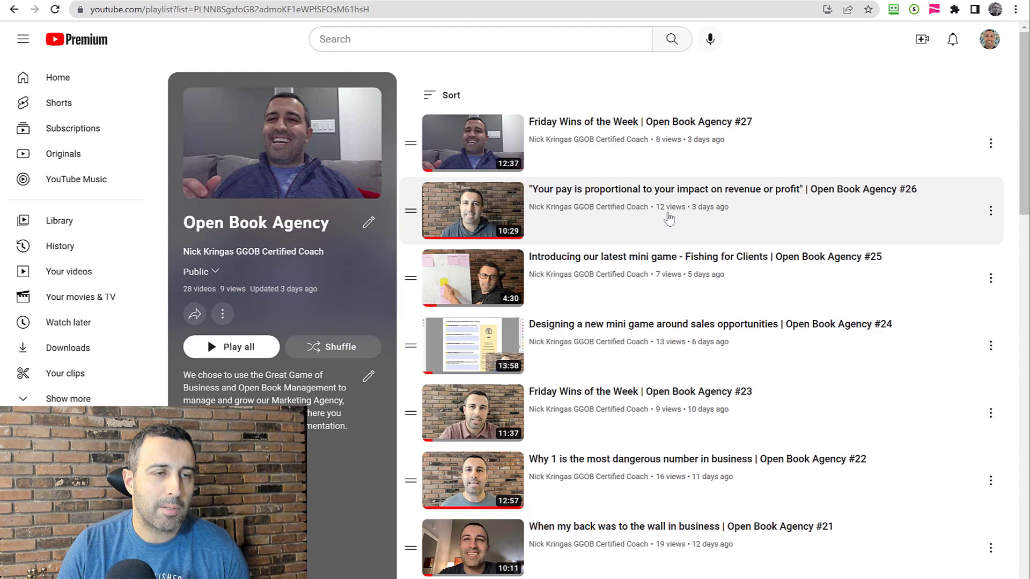
{"action": "scroll", "scroll_direction": "down", "scroll_amount": 3}
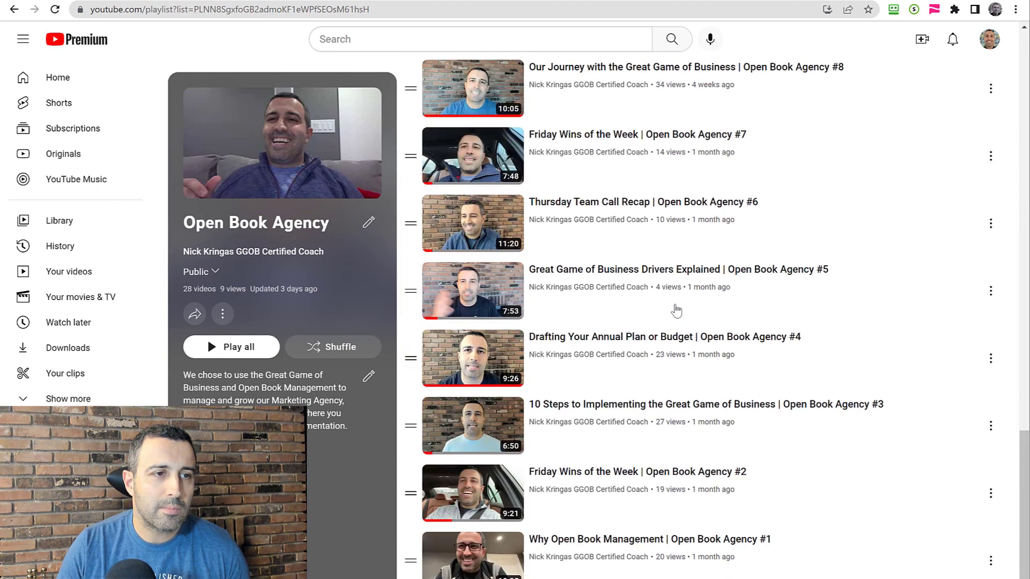
{"action": "scroll", "scroll_direction": "down", "scroll_amount": 3}
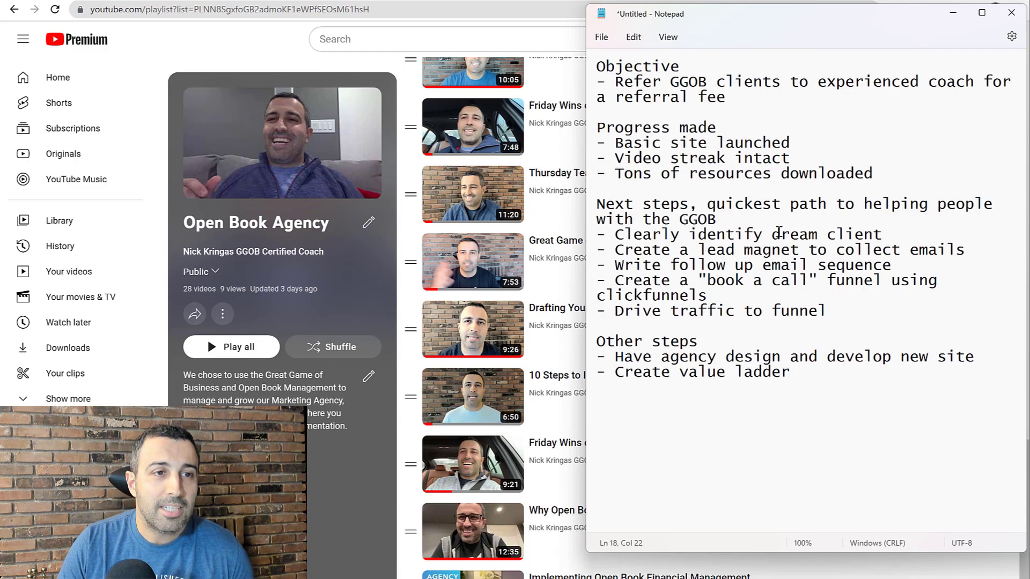
{"action": "mouse_move", "coordinate": [853, 163]}
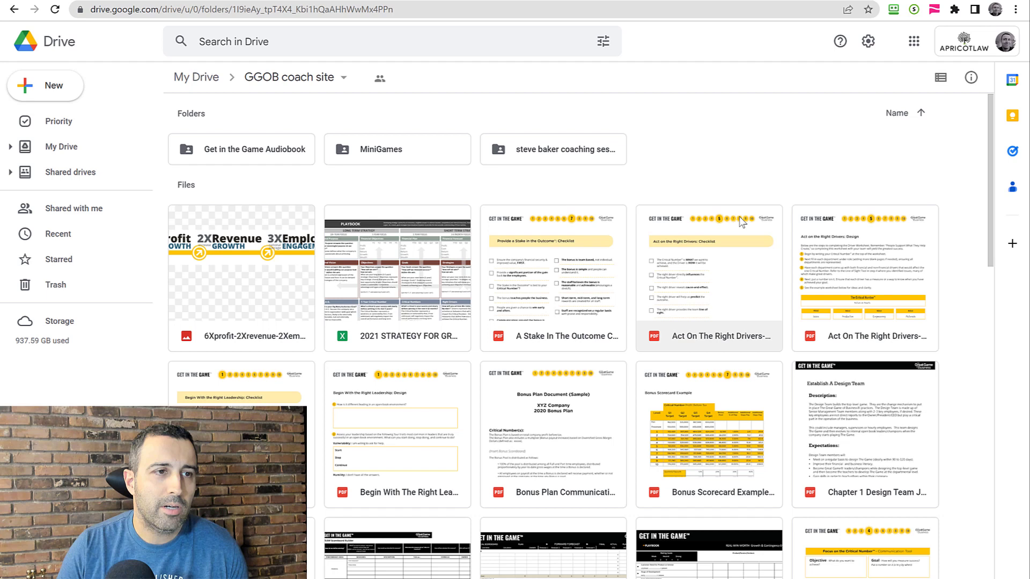
{"action": "mouse_move", "coordinate": [693, 150]}
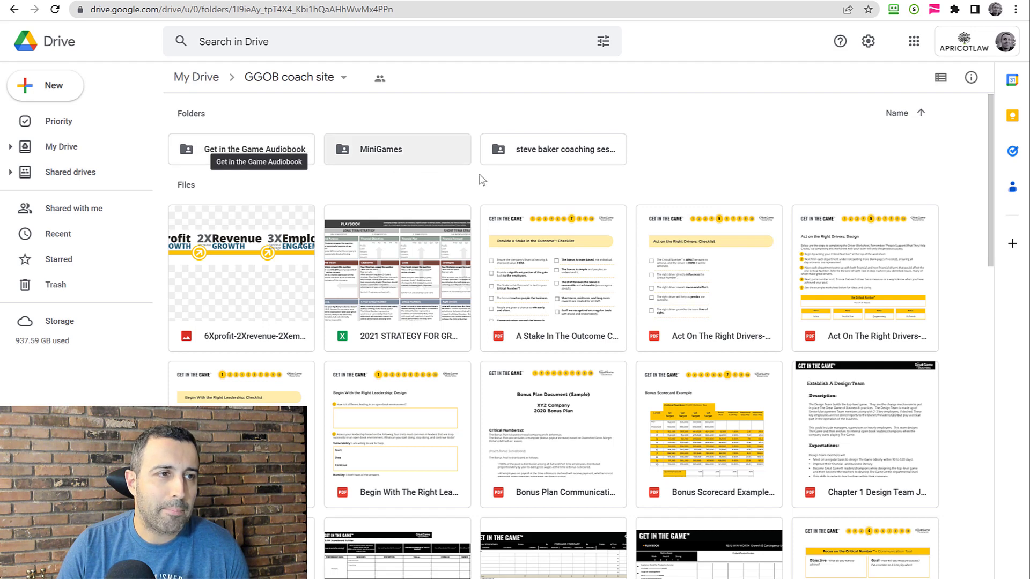
Scroll the GGOB coach site folder's Game of Business PDFs, spreadsheets and images to the bottom.
{"action": "scroll", "scroll_direction": "down", "scroll_amount": 3}
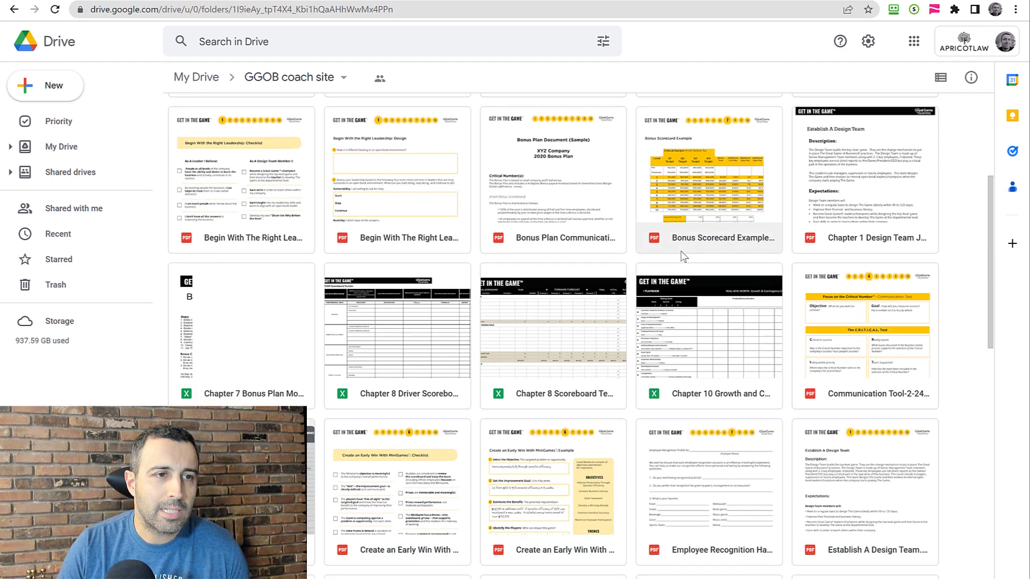
{"action": "scroll", "scroll_direction": "down", "scroll_amount": 3}
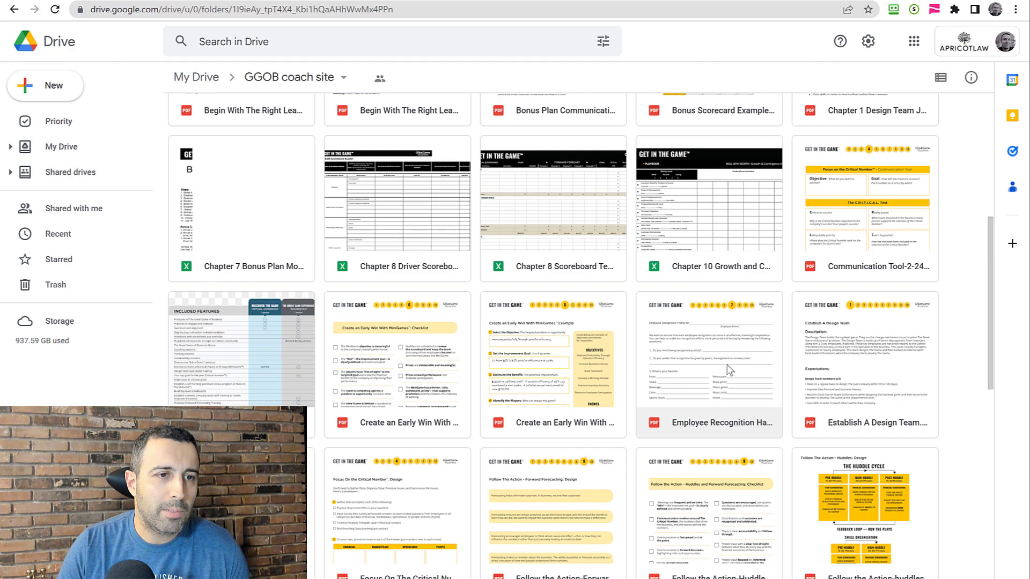
{"action": "scroll", "scroll_direction": "down", "scroll_amount": 3}
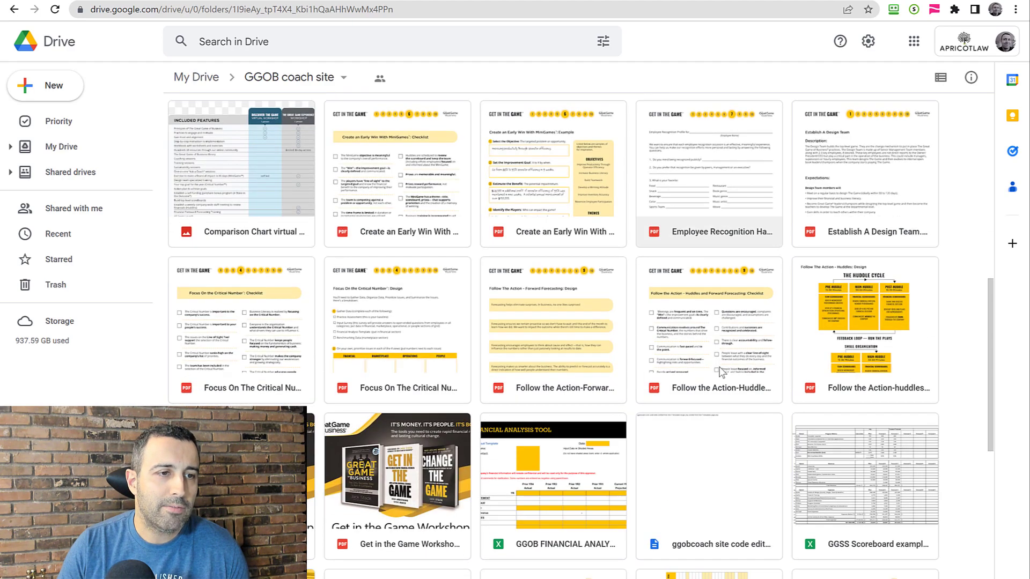
{"action": "scroll", "scroll_direction": "down", "scroll_amount": 3}
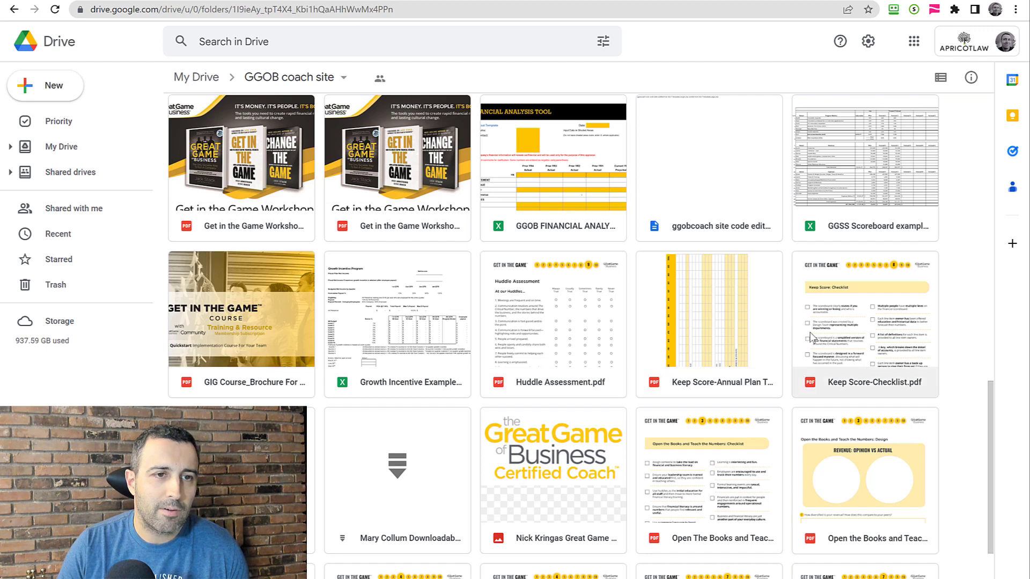
{"action": "scroll", "scroll_direction": "down", "scroll_amount": 3}
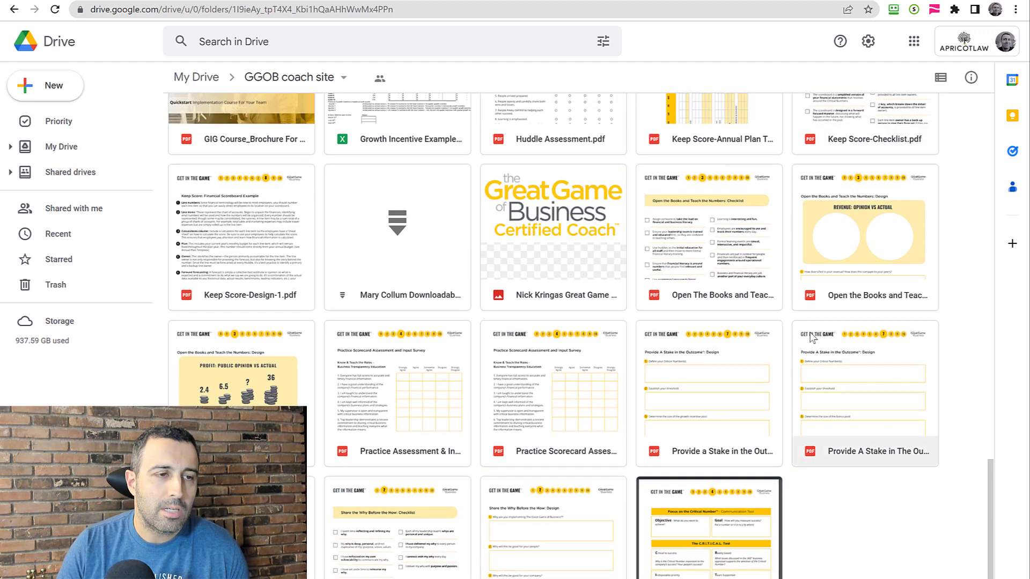
{"action": "mouse_move", "coordinate": [733, 330]}
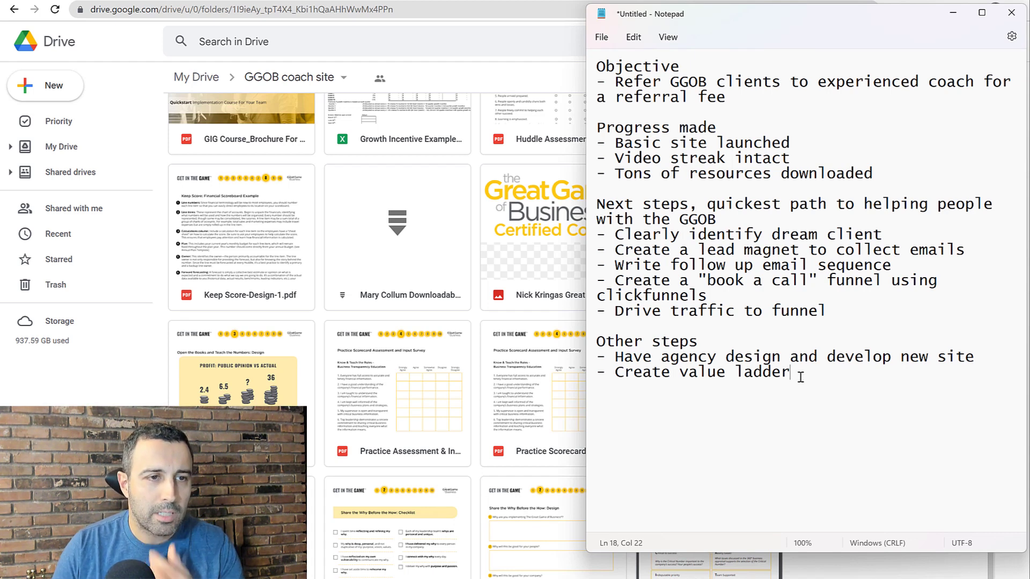
Add '- SEO for new site' on a new line after 'Create value ladder'.
{"action": "key", "text": "Enter"}
{"action": "type", "text": "- S"}
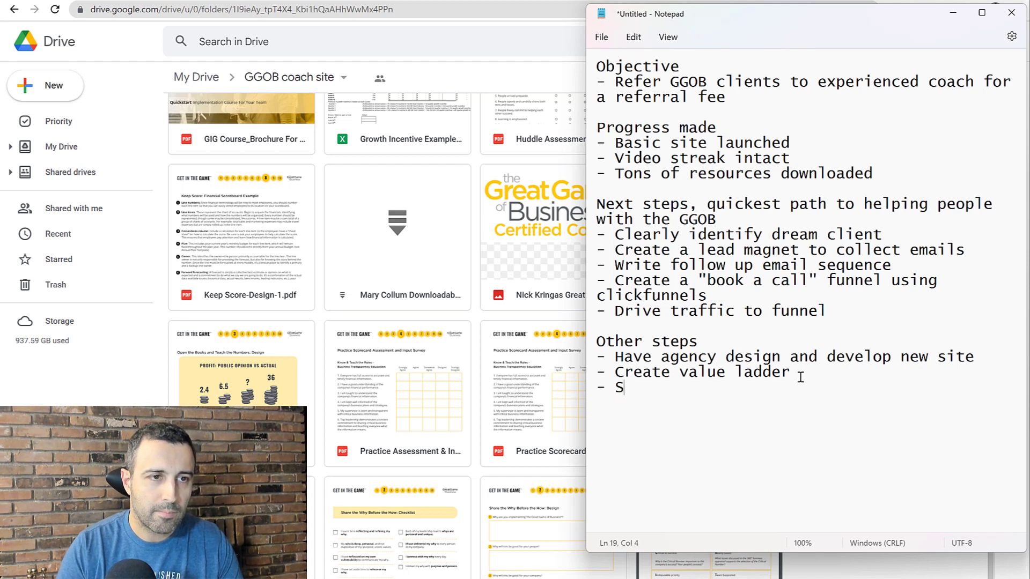
{"action": "type", "text": "EO for new site"}
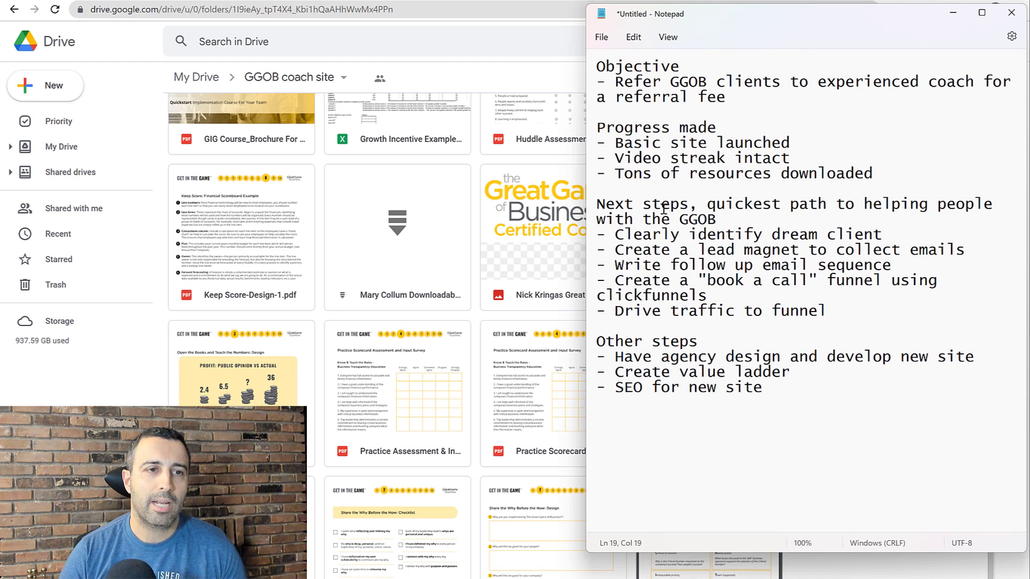
{"action": "mouse_move", "coordinate": [709, 250]}
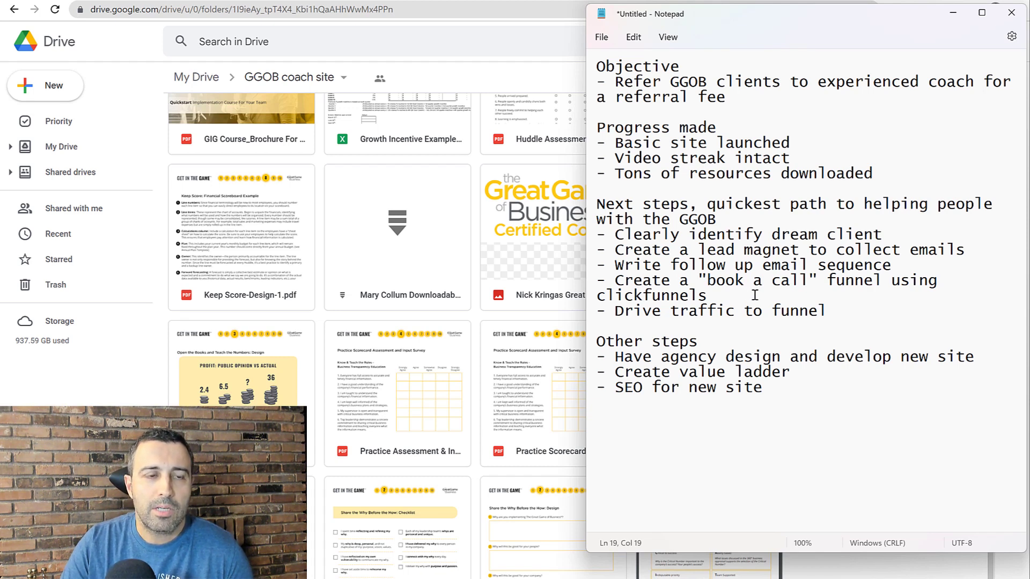
{"action": "mouse_move", "coordinate": [763, 301]}
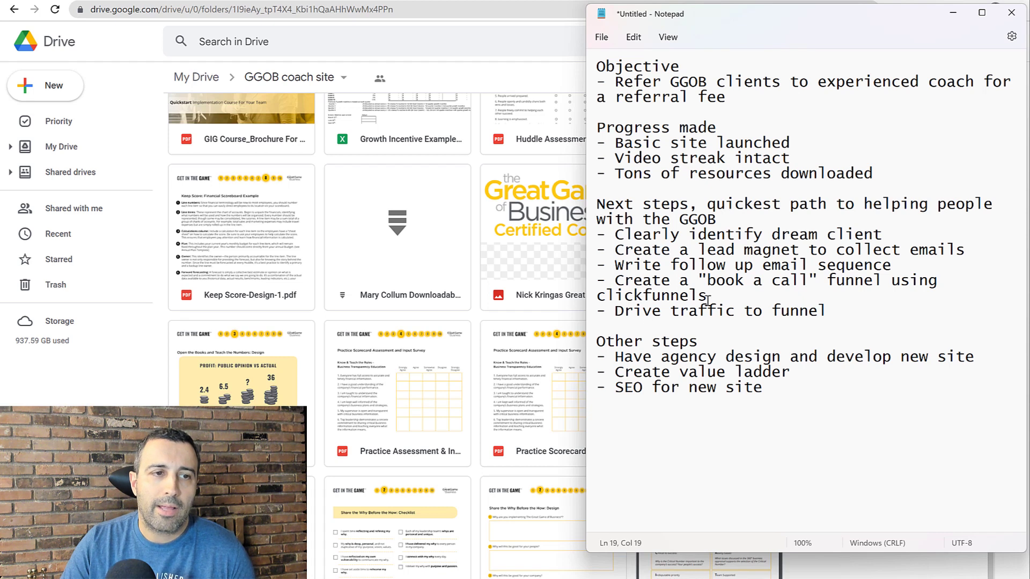
{"action": "mouse_move", "coordinate": [840, 310]}
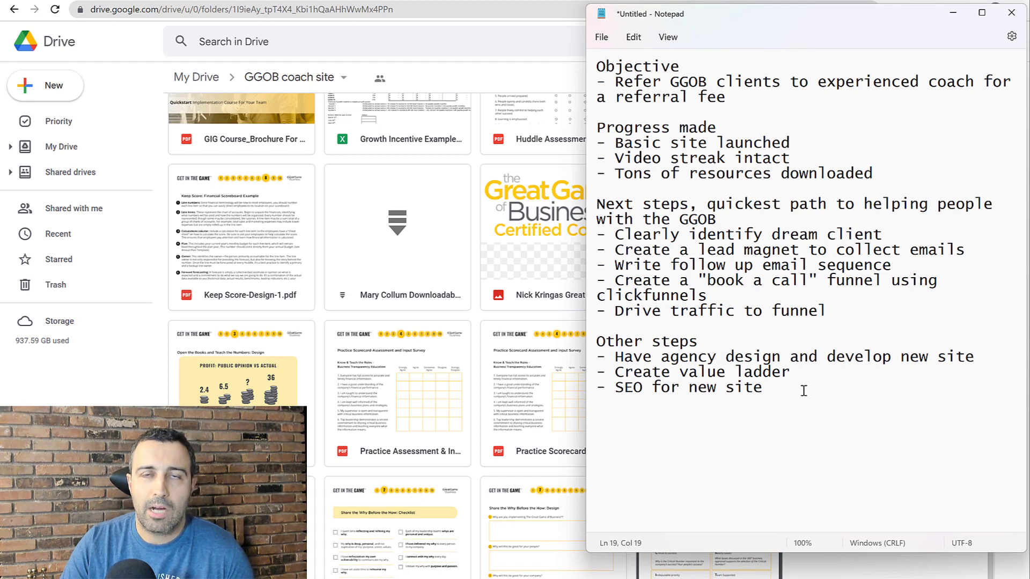
{"action": "mouse_move", "coordinate": [825, 340]}
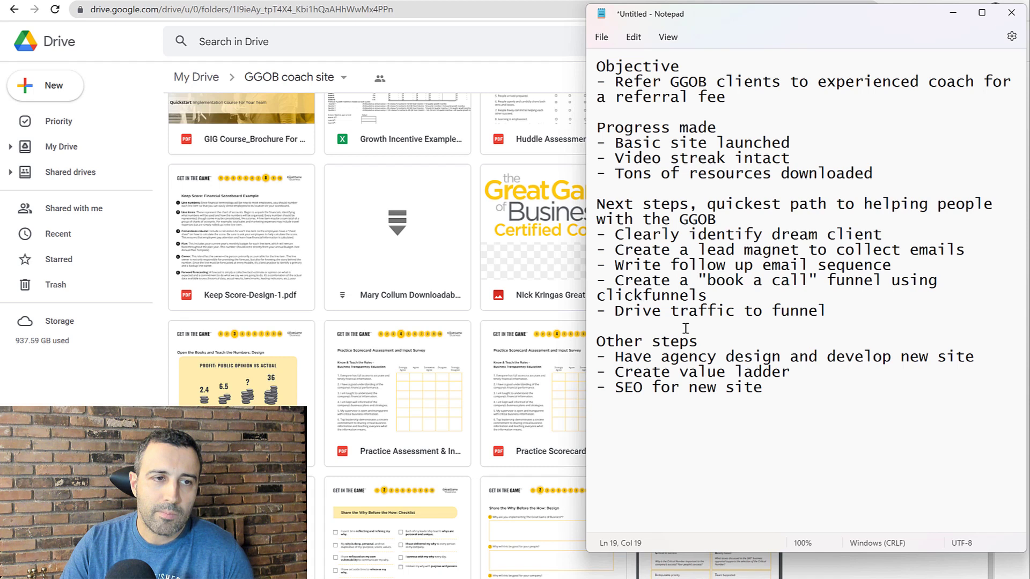
{"action": "mouse_move", "coordinate": [744, 357]}
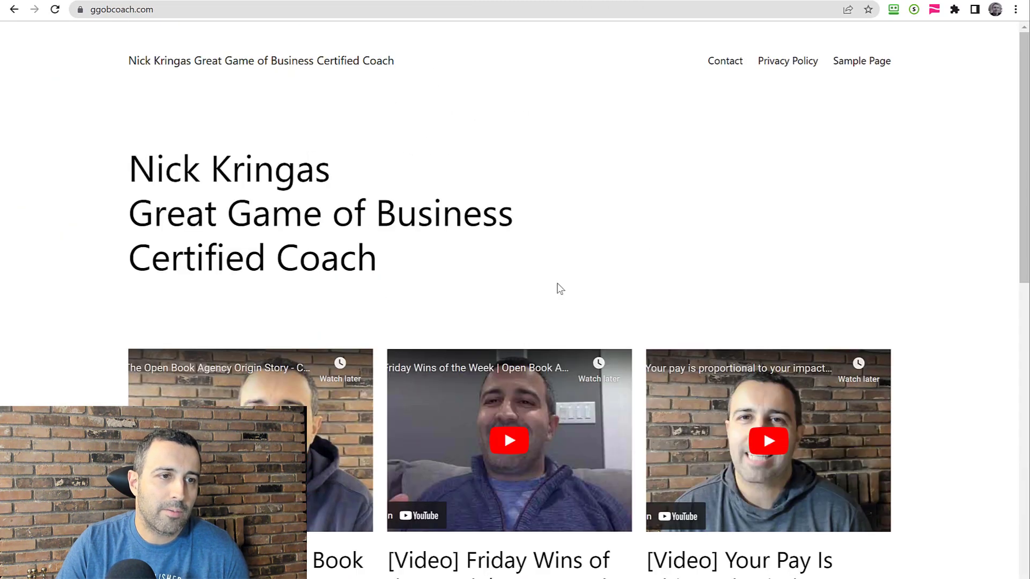
Scroll the ggobcoach.com homepage down to its latest video post cards.
{"action": "scroll", "scroll_direction": "down", "scroll_amount": 3}
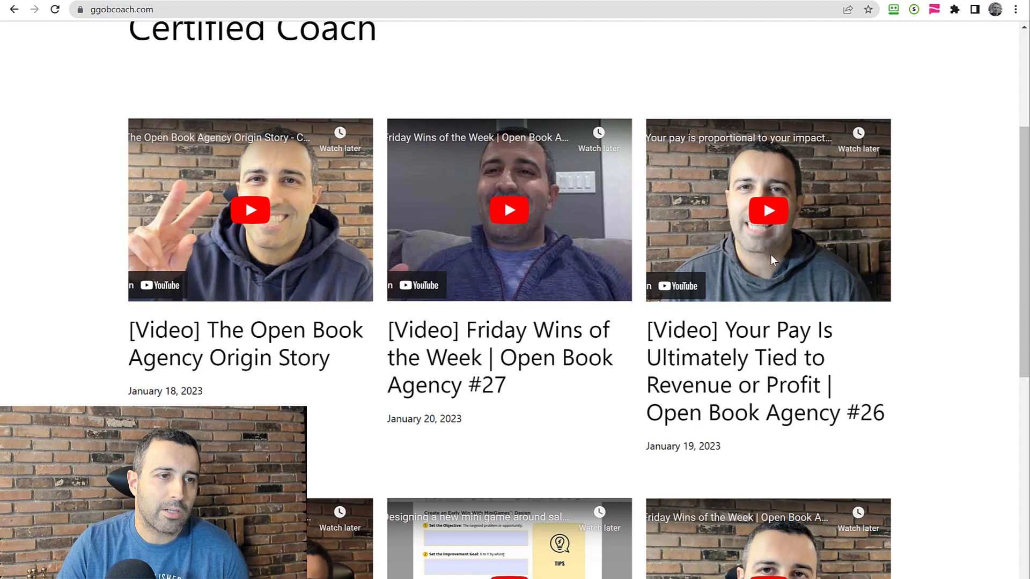
{"action": "scroll", "scroll_direction": "up", "scroll_amount": 3}
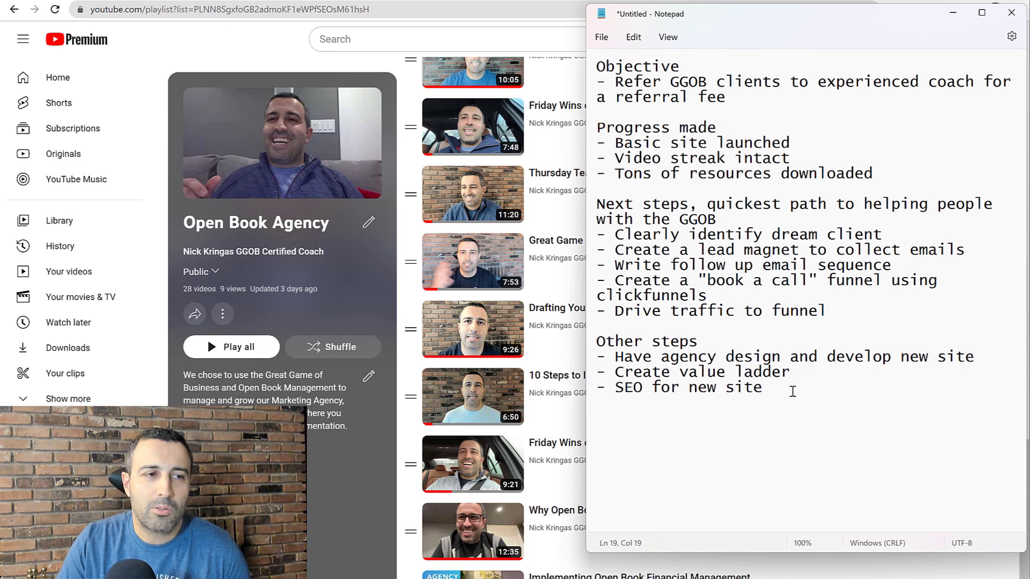
{"action": "mouse_move", "coordinate": [820, 392]}
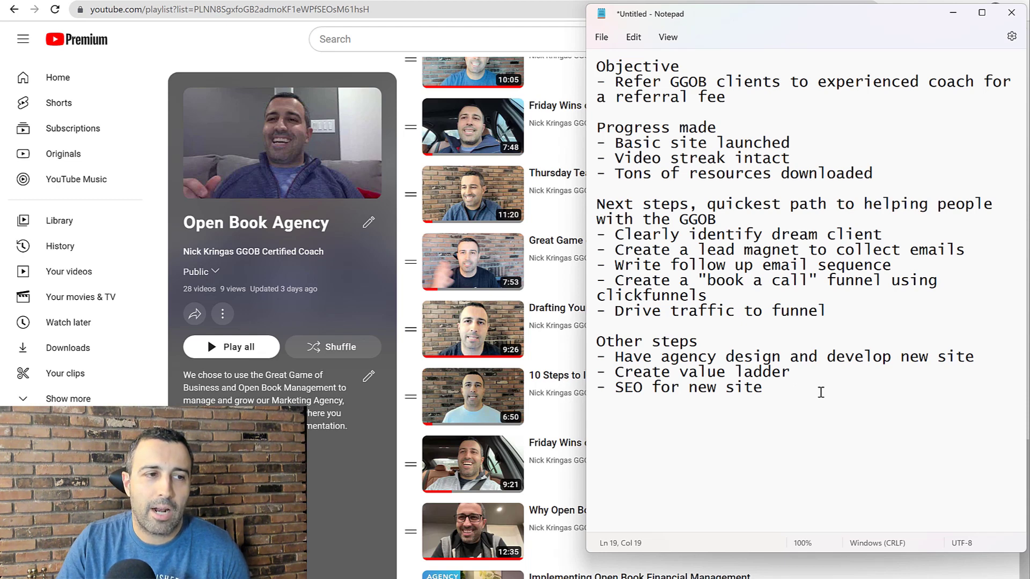
{"action": "mouse_move", "coordinate": [851, 389]}
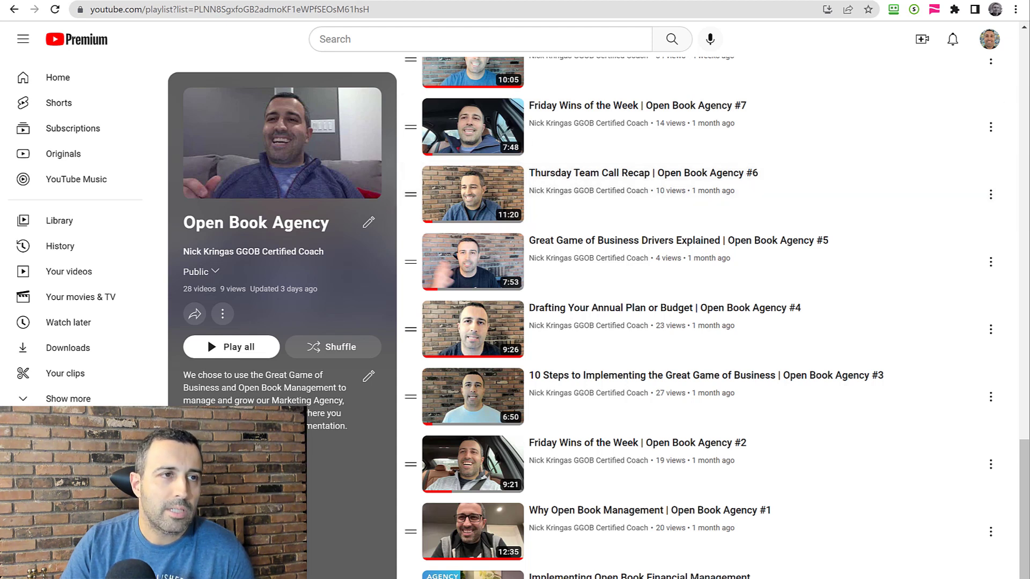
{"action": "mouse_move", "coordinate": [732, 271]}
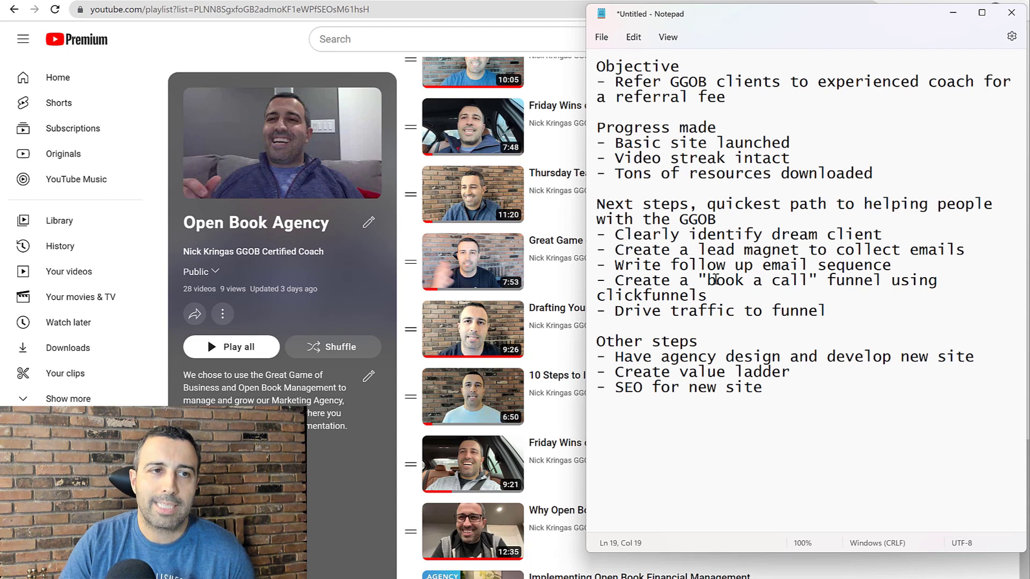
{"action": "mouse_move", "coordinate": [644, 19]}
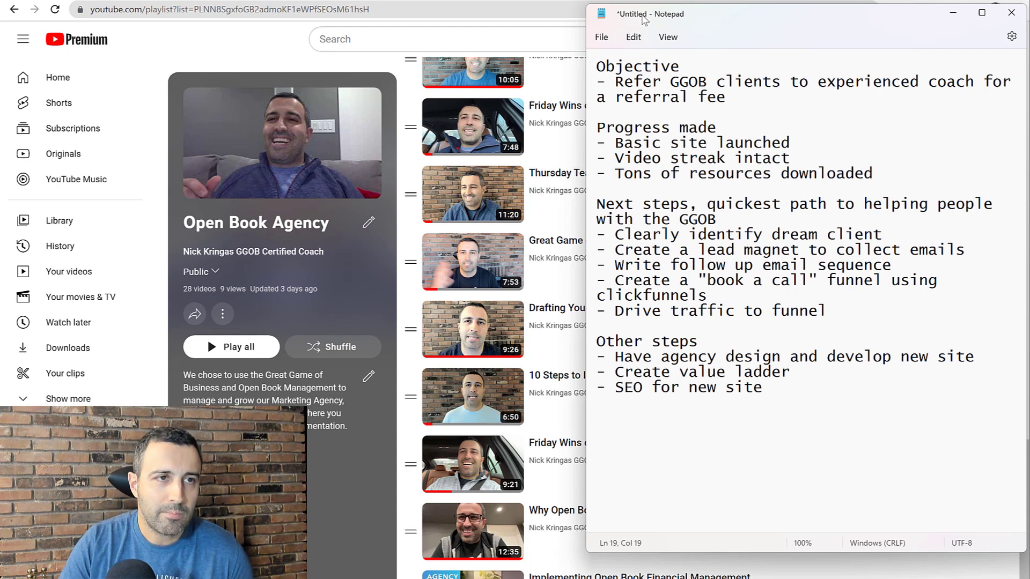